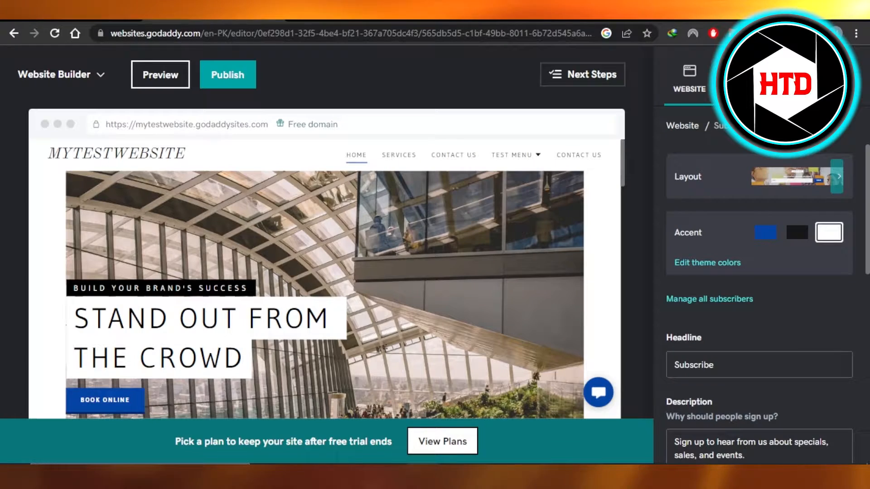
pyautogui.moveTo(125, 79)
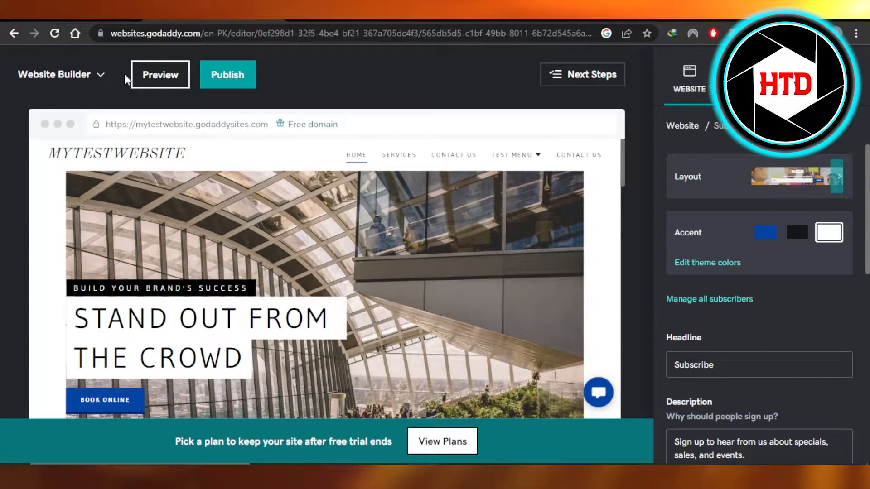
pyautogui.moveTo(181, 215)
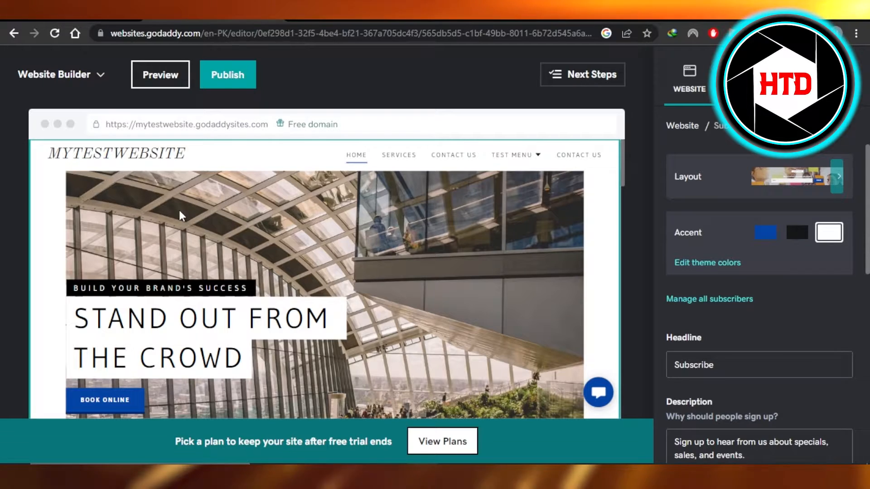
# - Switch from the Website tab's page list to the Services page and view its listings
pyautogui.scroll(-3)
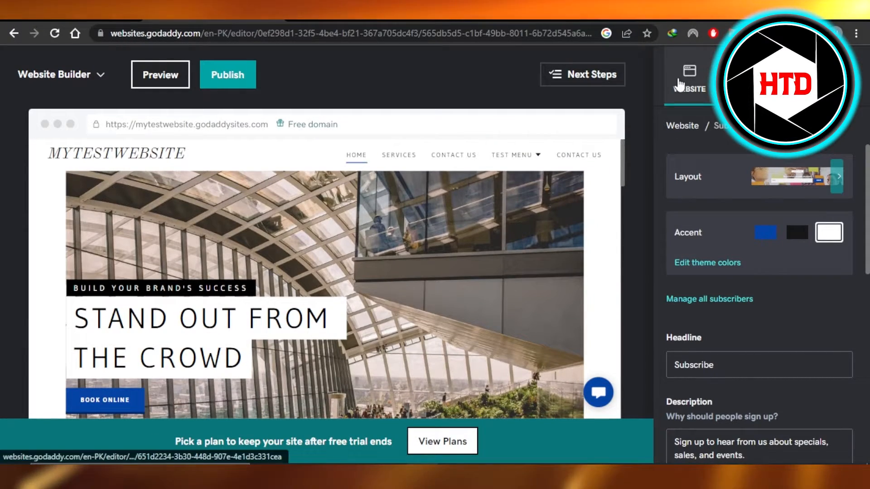
pyautogui.click(690, 72)
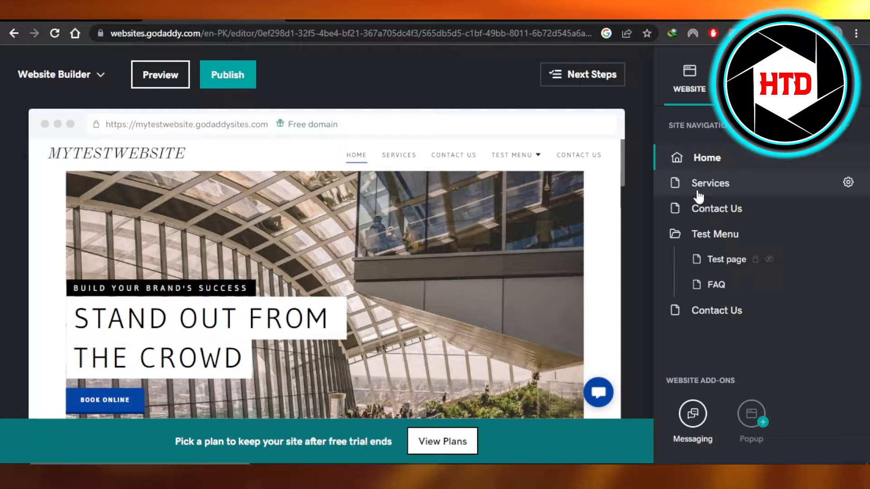
pyautogui.moveTo(705, 180)
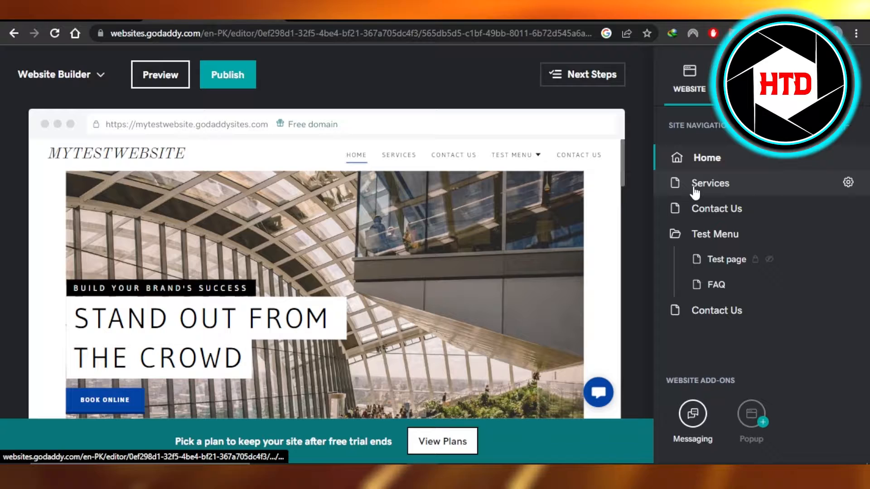
pyautogui.click(710, 183)
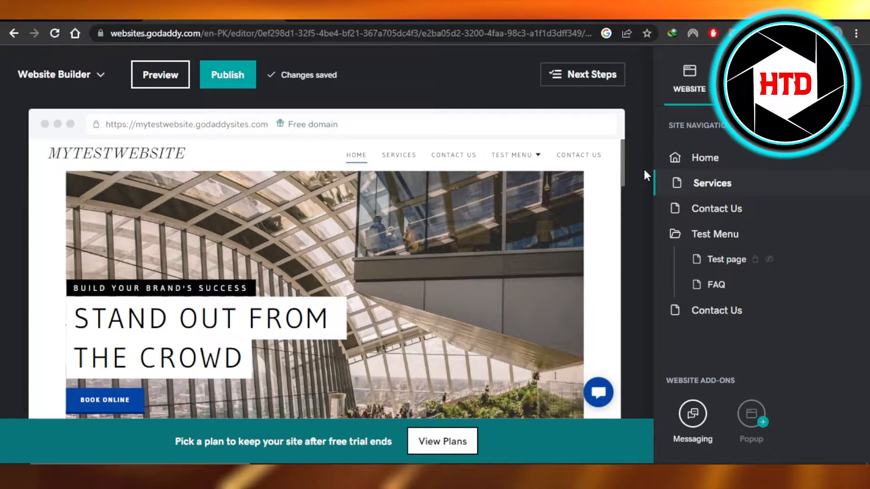
pyautogui.scroll(-3)
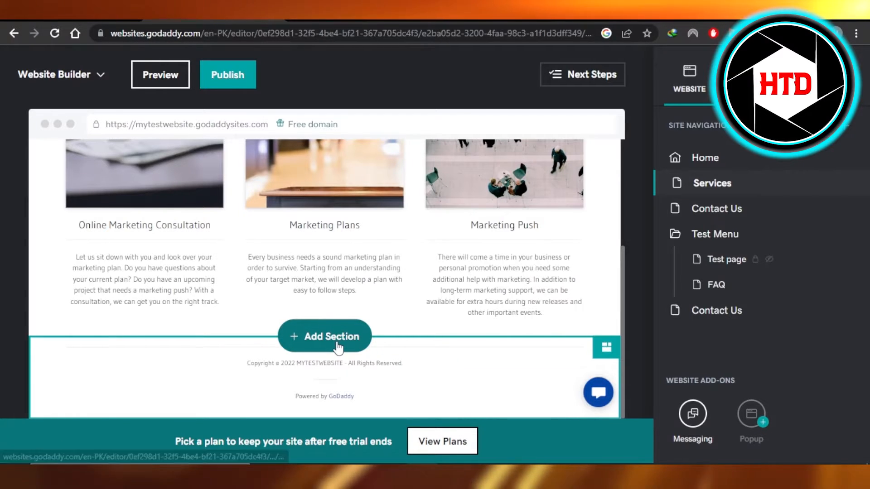
# - Start a new section below the services and browse Image Gallery > Photo Gallery layouts
pyautogui.click(324, 336)
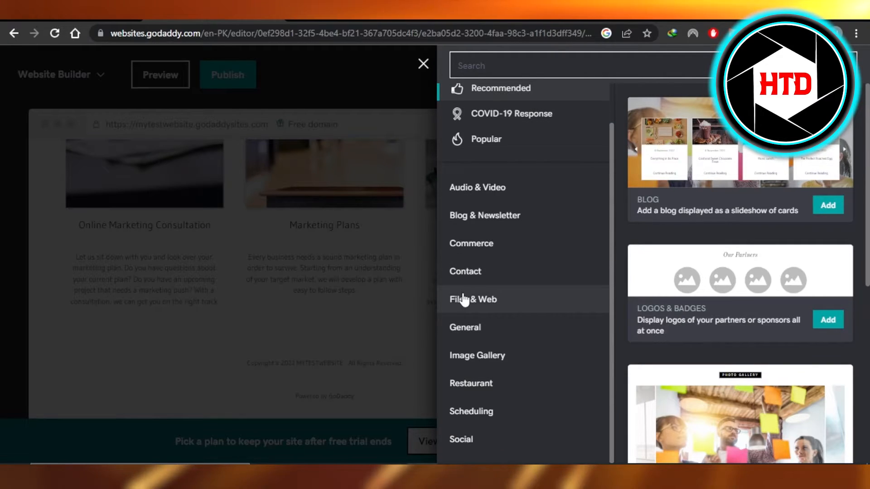
pyautogui.moveTo(516, 362)
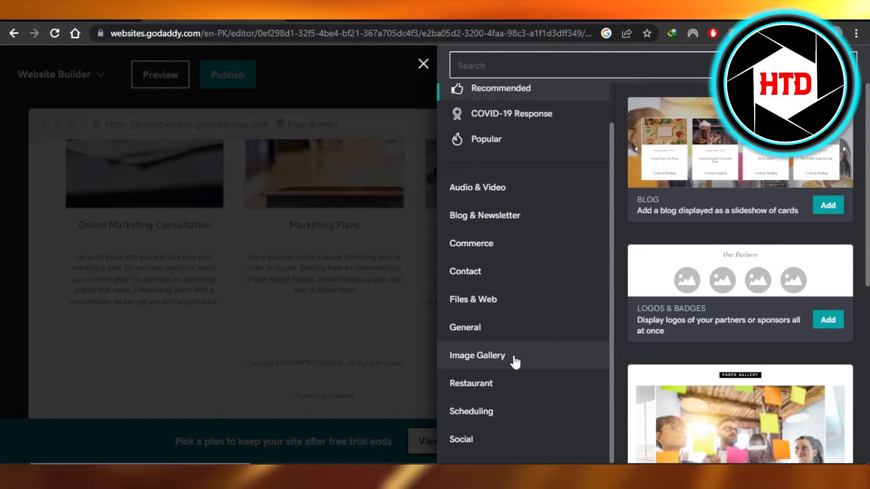
pyautogui.click(477, 356)
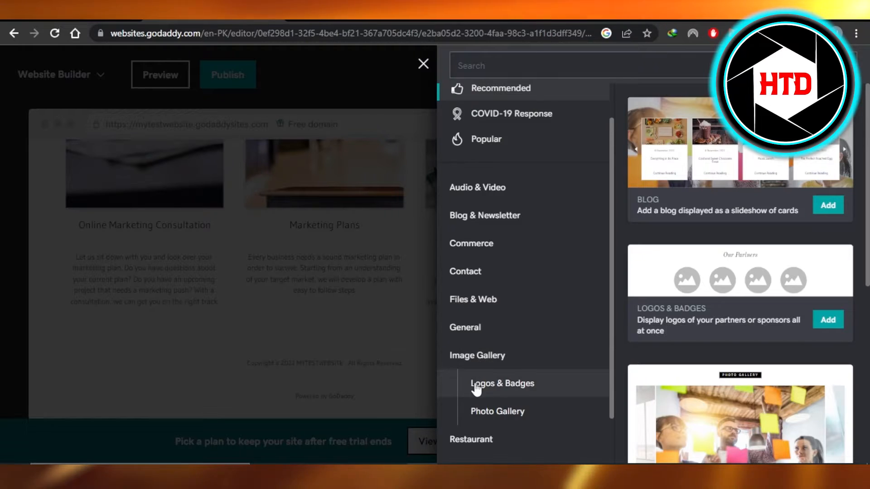
pyautogui.moveTo(497, 411)
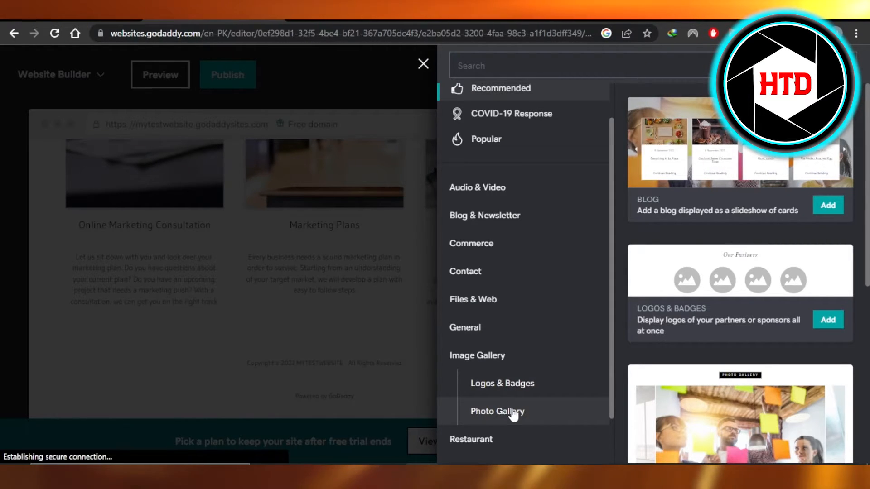
pyautogui.click(497, 412)
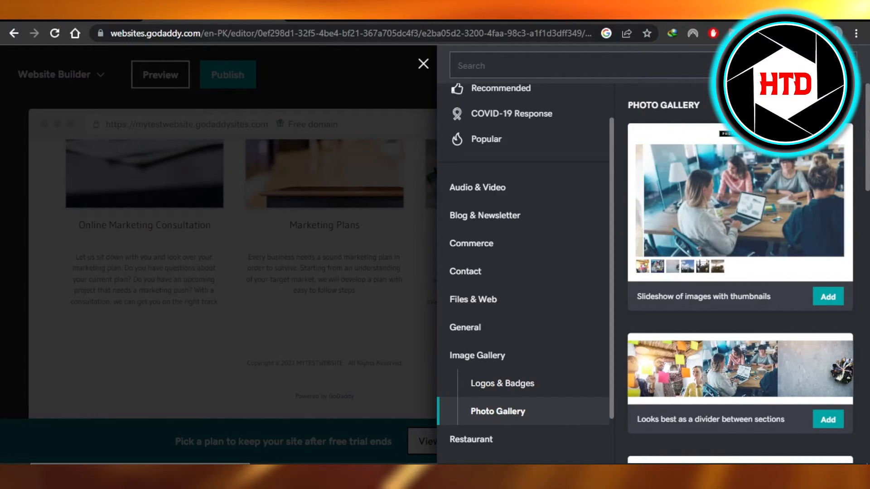
# - Add the 'Display many stacked images on the page' Photo Gallery layout
pyautogui.scroll(-3)
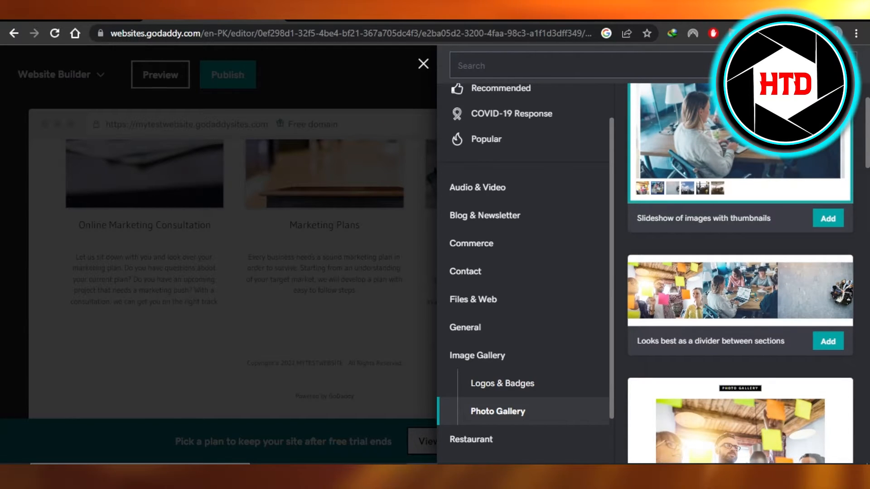
pyautogui.scroll(-3)
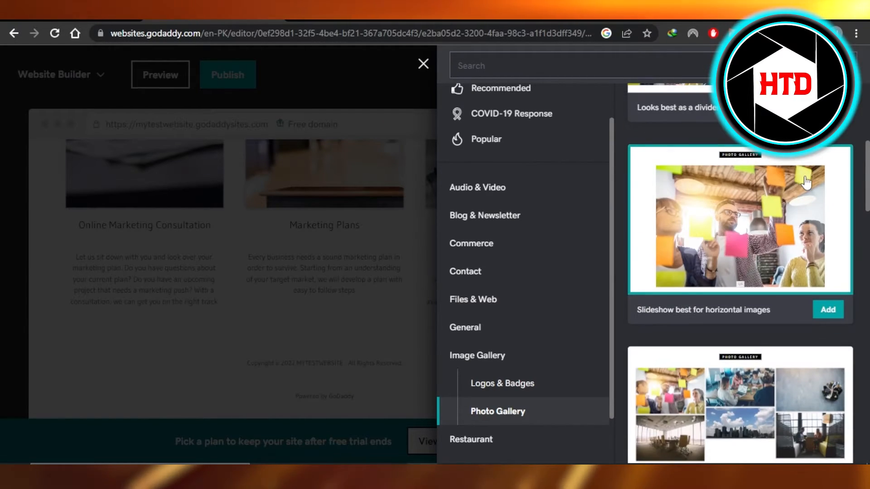
pyautogui.scroll(-3)
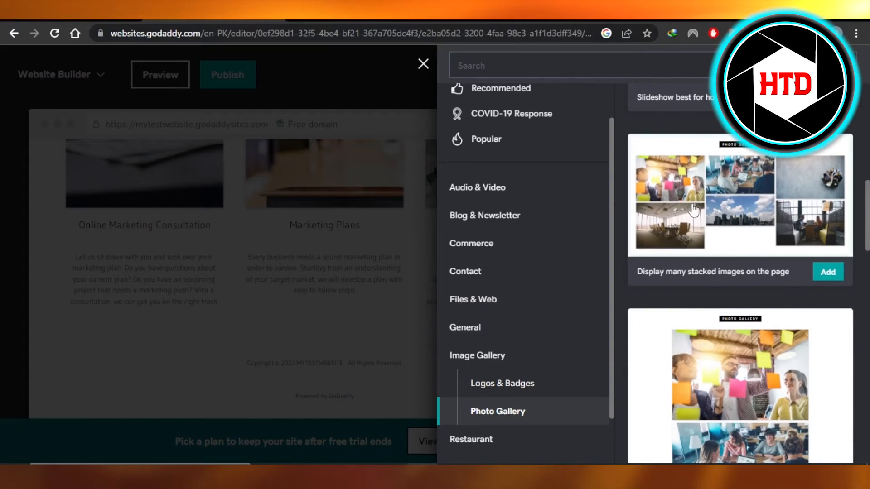
pyautogui.scroll(-3)
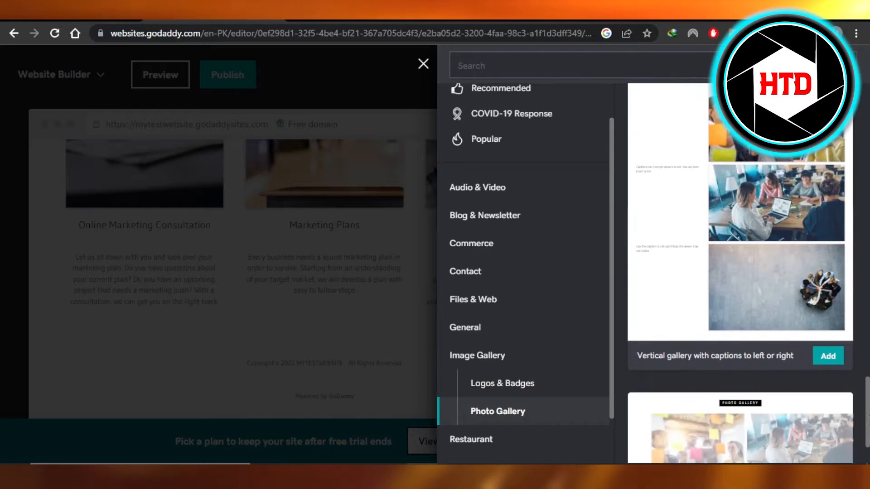
pyautogui.scroll(-3)
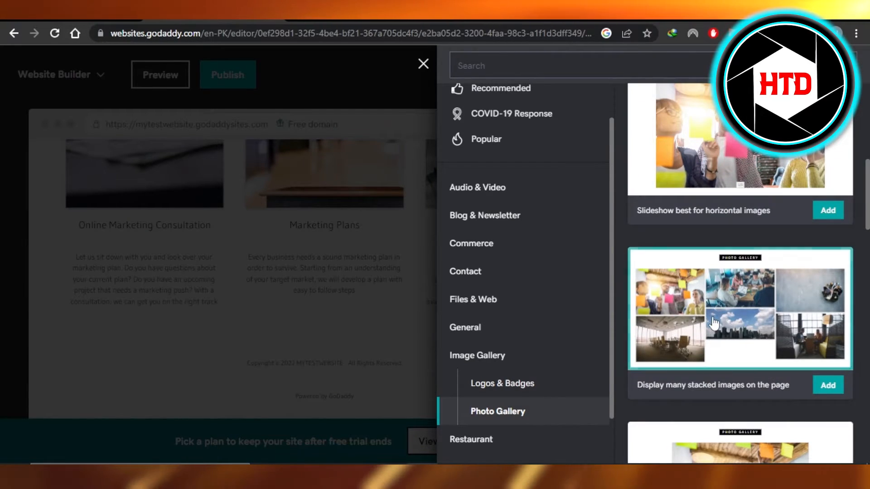
pyautogui.moveTo(686, 327)
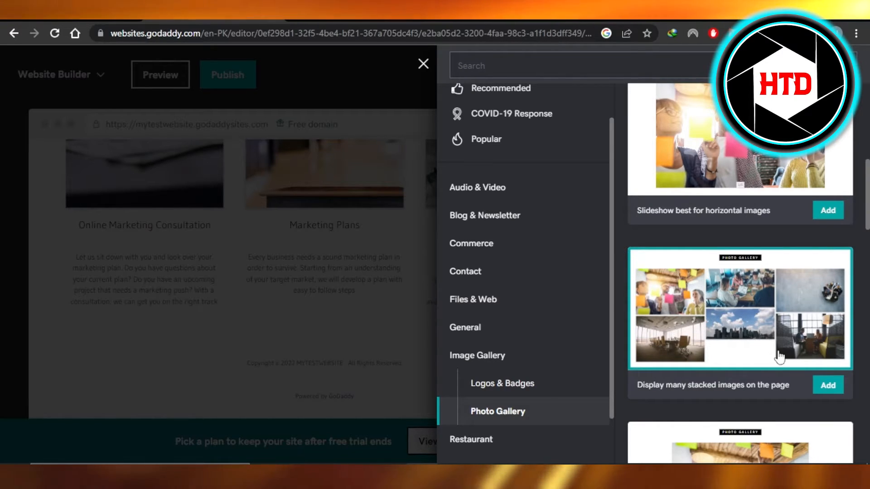
pyautogui.click(828, 384)
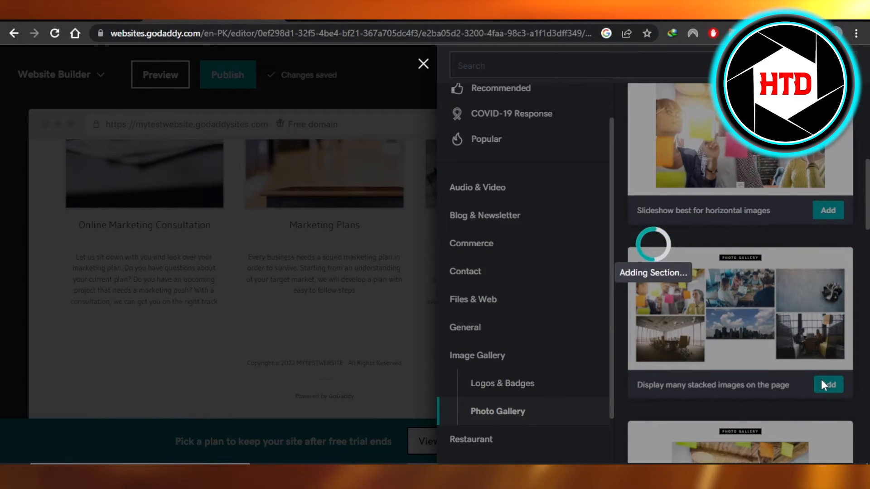
# - Select the bottom-left conference-room image to show its Current Image settings
pyautogui.click(838, 384)
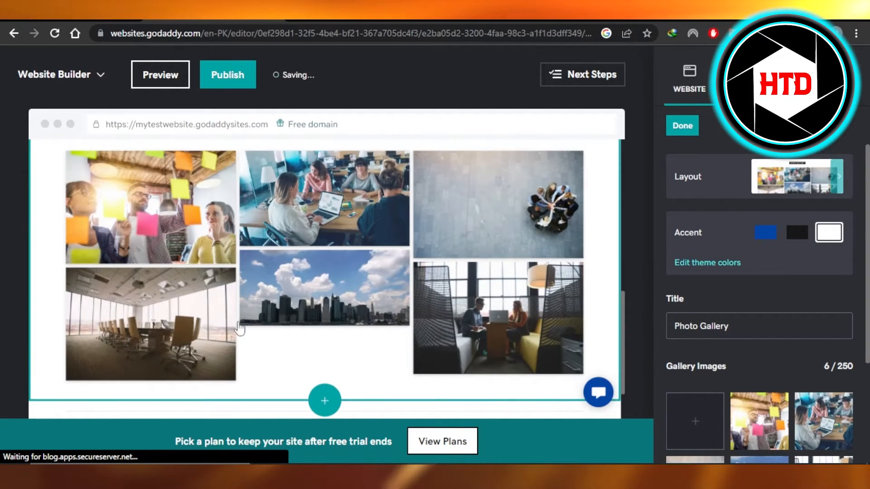
pyautogui.click(168, 323)
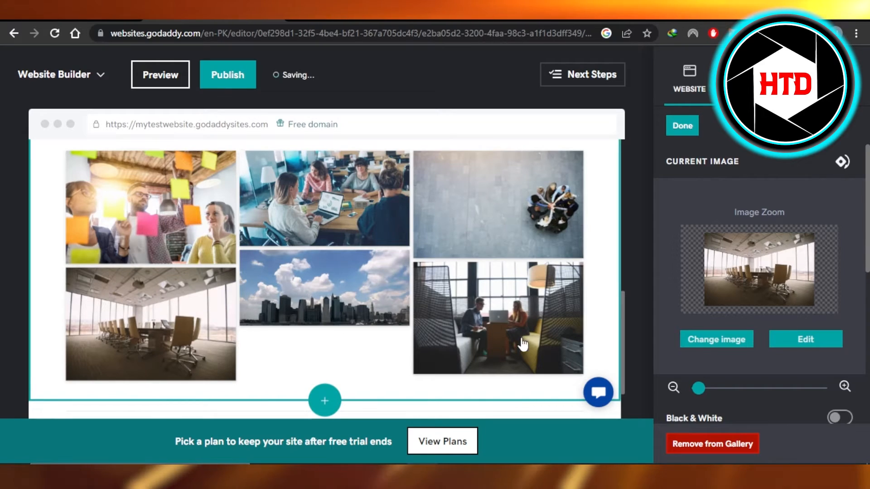
# - Swap the conference-room photo for the fourth Stock Media photo of two people in a booth
pyautogui.click(715, 339)
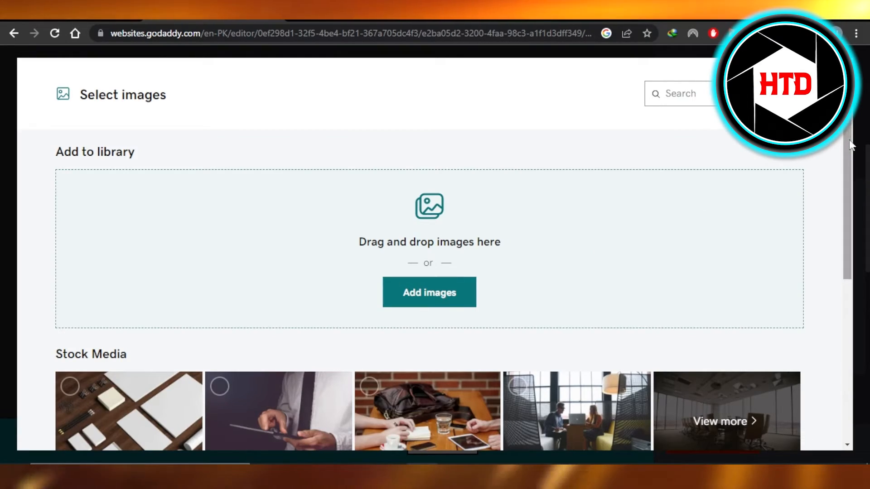
pyautogui.scroll(-3)
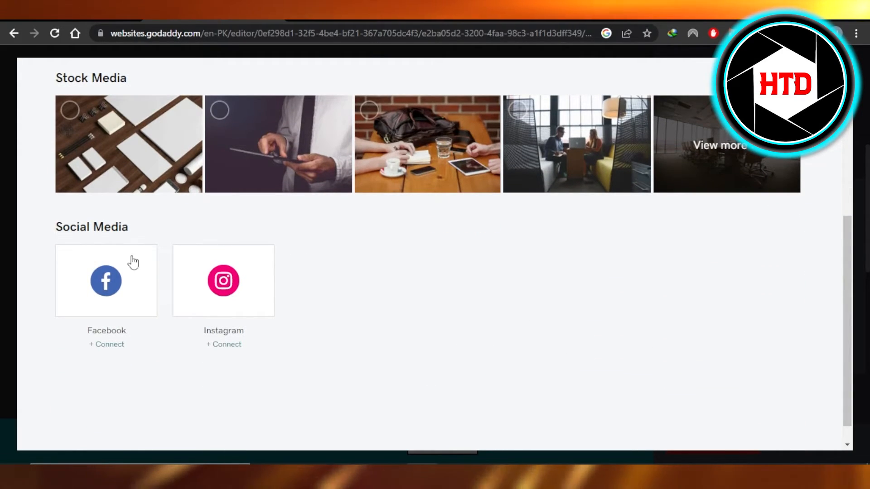
pyautogui.moveTo(851, 293)
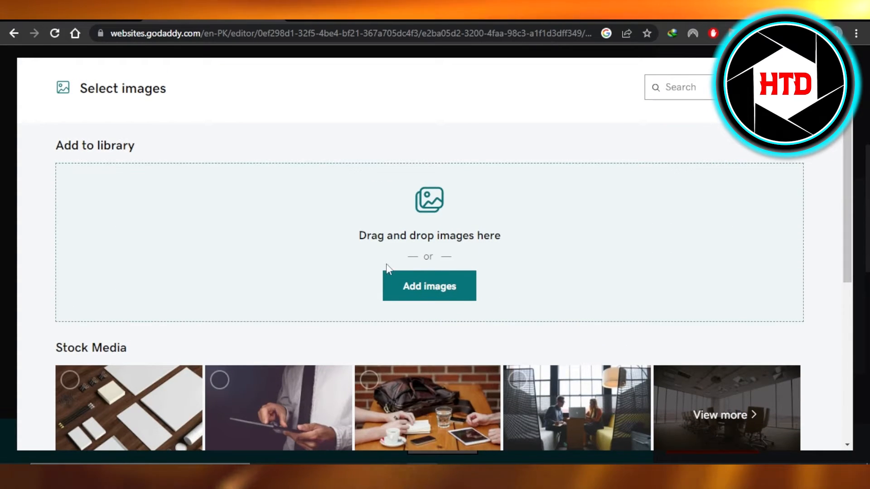
pyautogui.moveTo(695, 183)
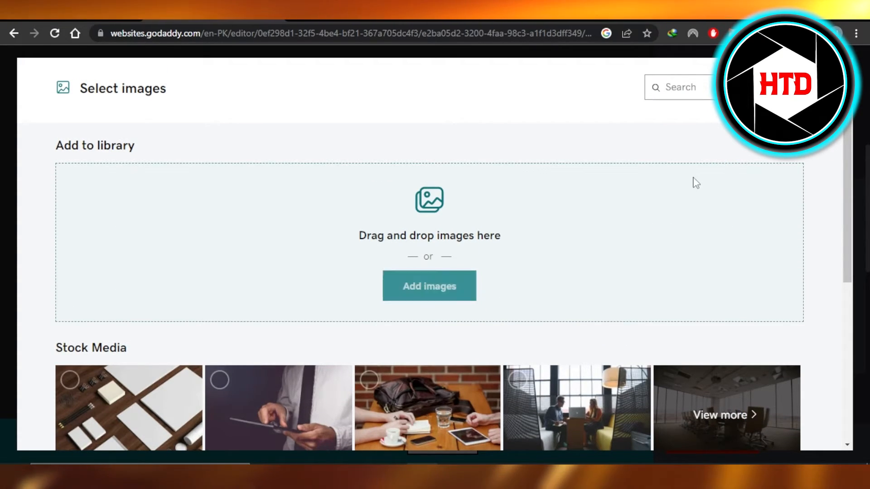
pyautogui.scroll(-3)
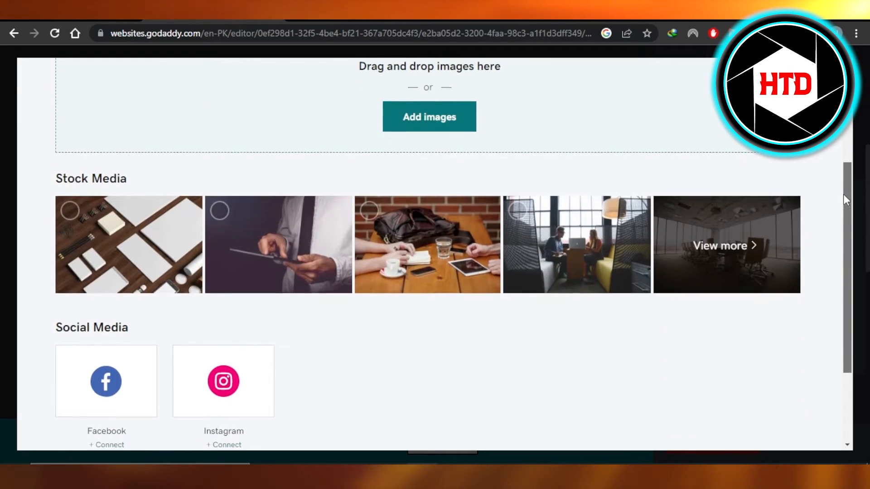
pyautogui.click(576, 246)
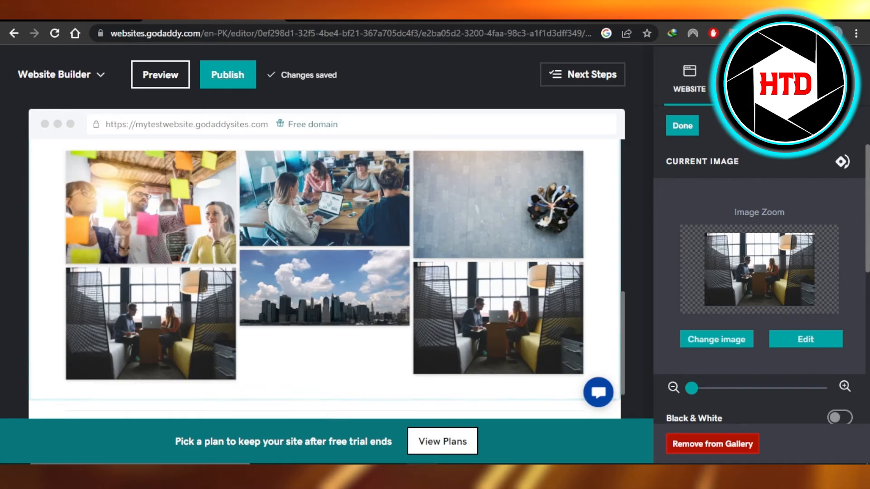
# - Confirm Done on the image to return to the six-image Photo Gallery settings
pyautogui.click(681, 125)
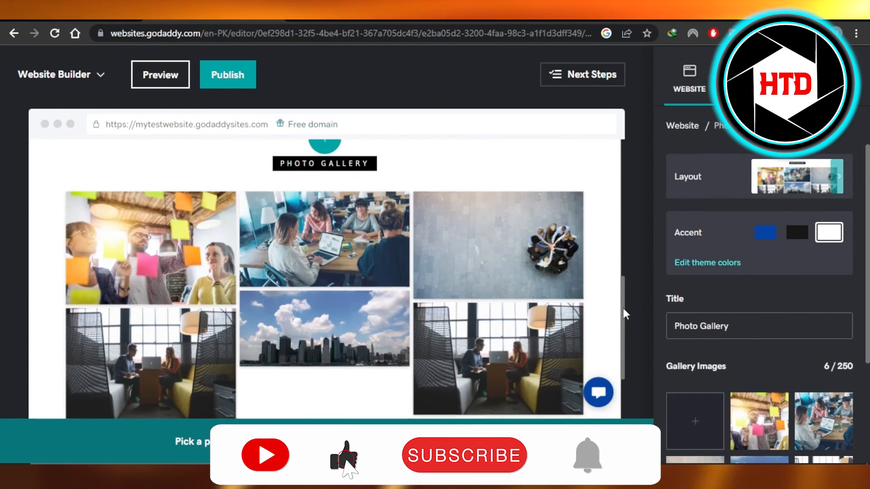
pyautogui.click(464, 455)
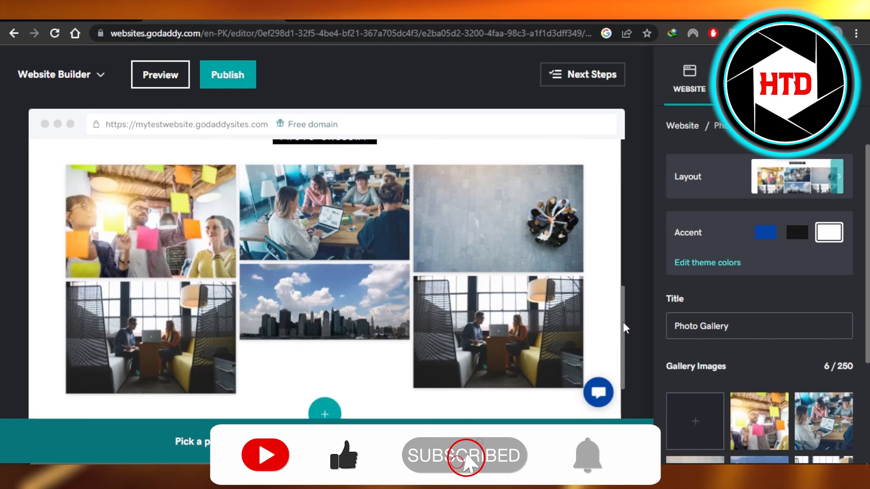